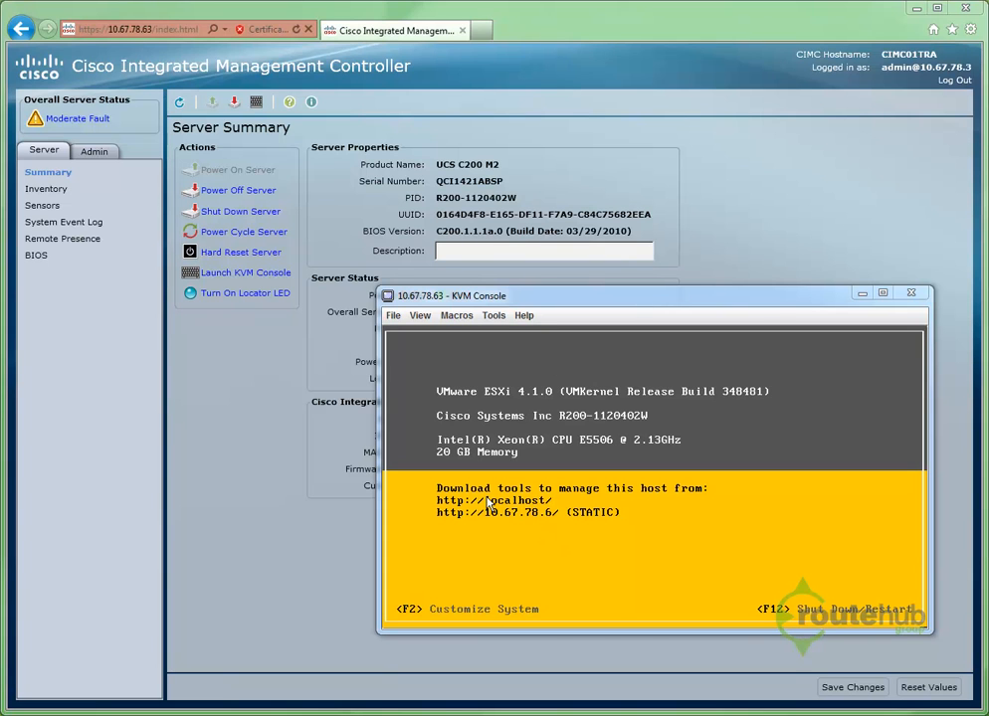
mouse_move(497, 417)
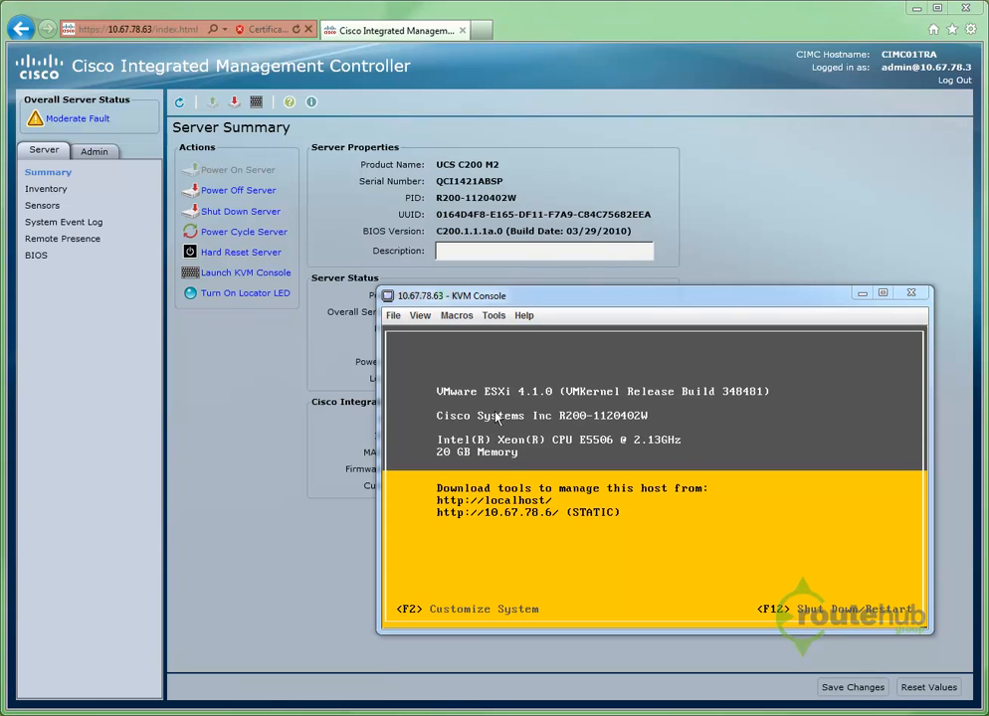
mouse_move(533, 498)
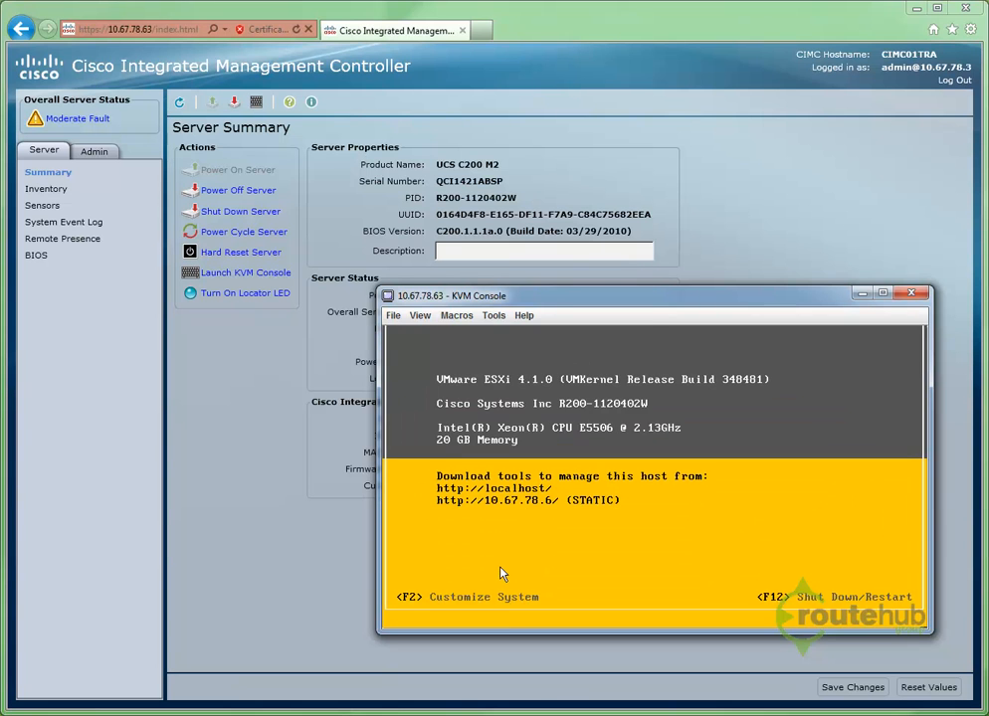
- Open the ESXi console's Configure Management Network settings under Customize System
key("F2")
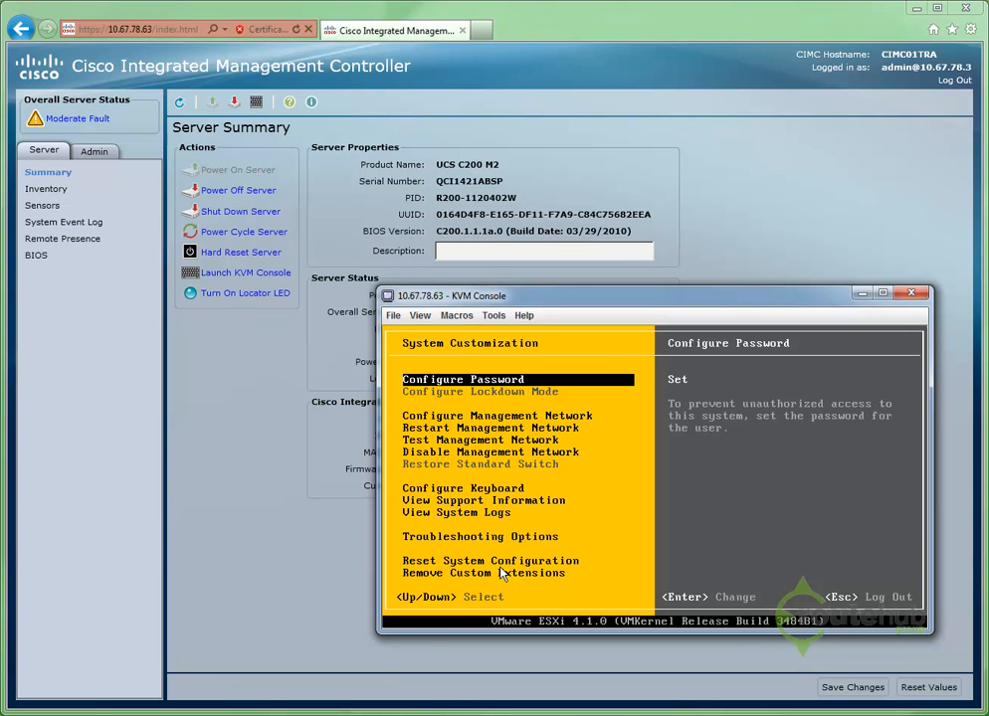
key("Down")
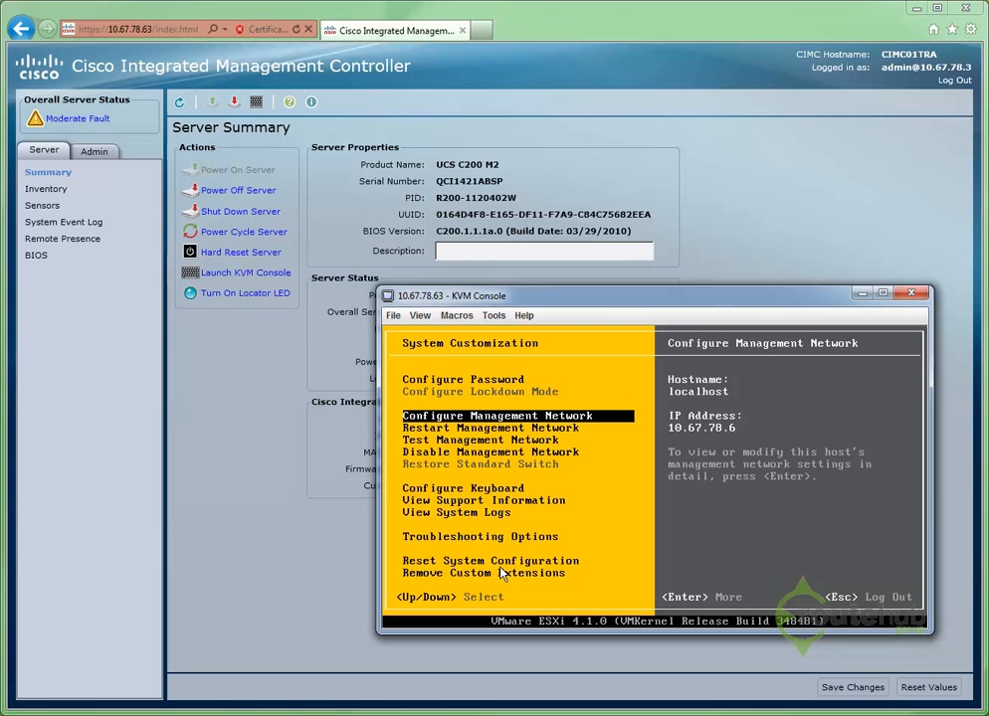
key("Return")
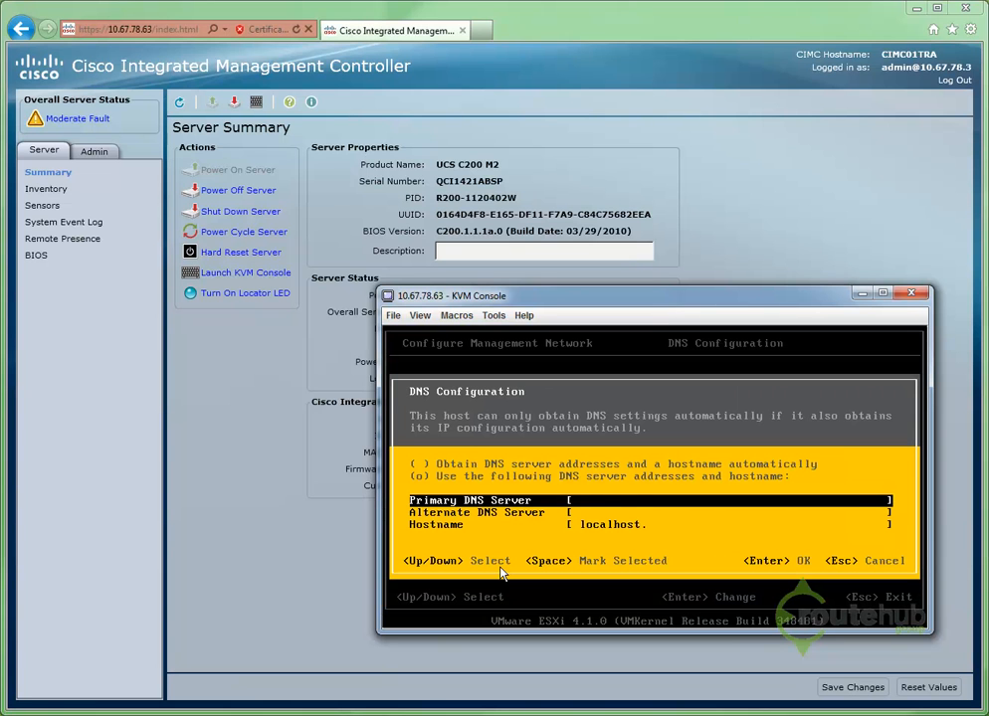
- Leave the console DNS configuration unchanged
key("Down")
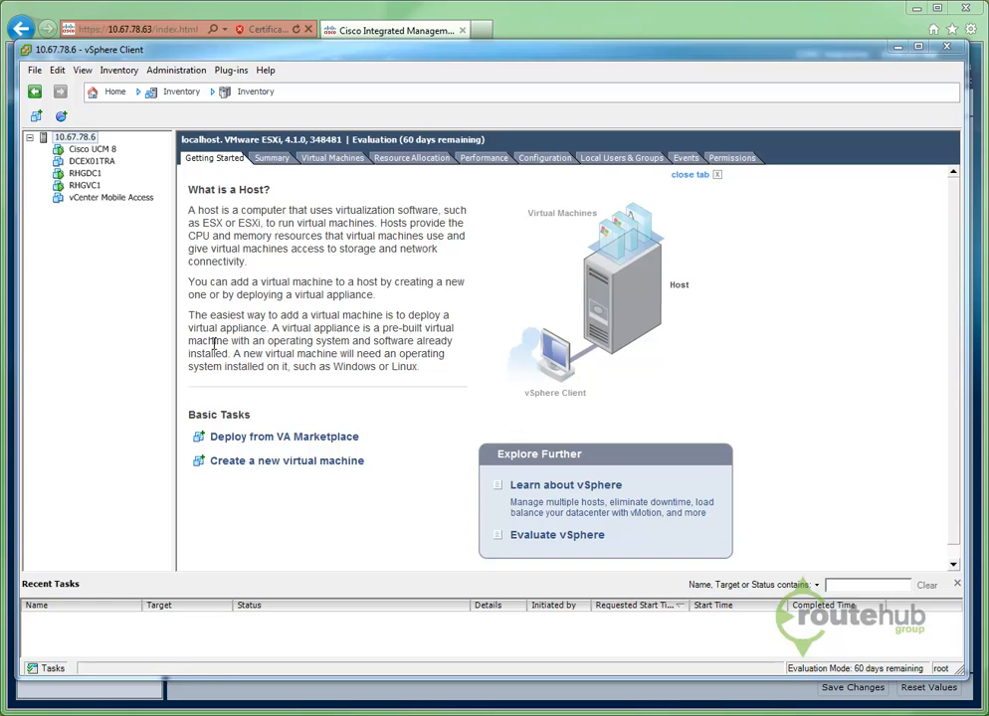
- Display the host's DNS and Routing settings under the Configuration tab
left_click(74, 136)
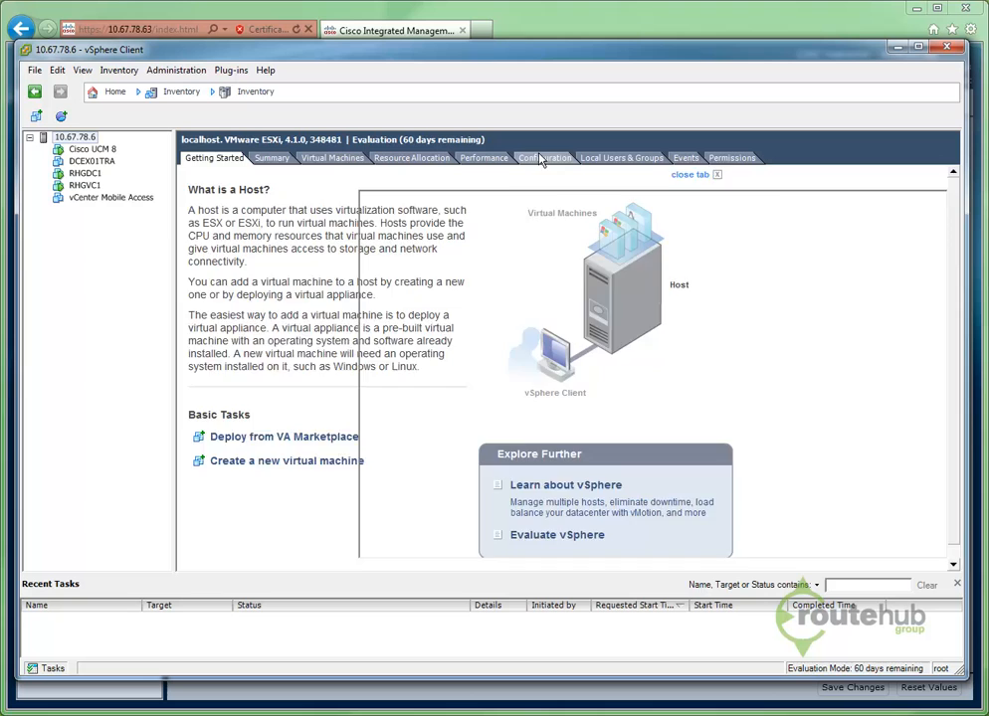
left_click(544, 157)
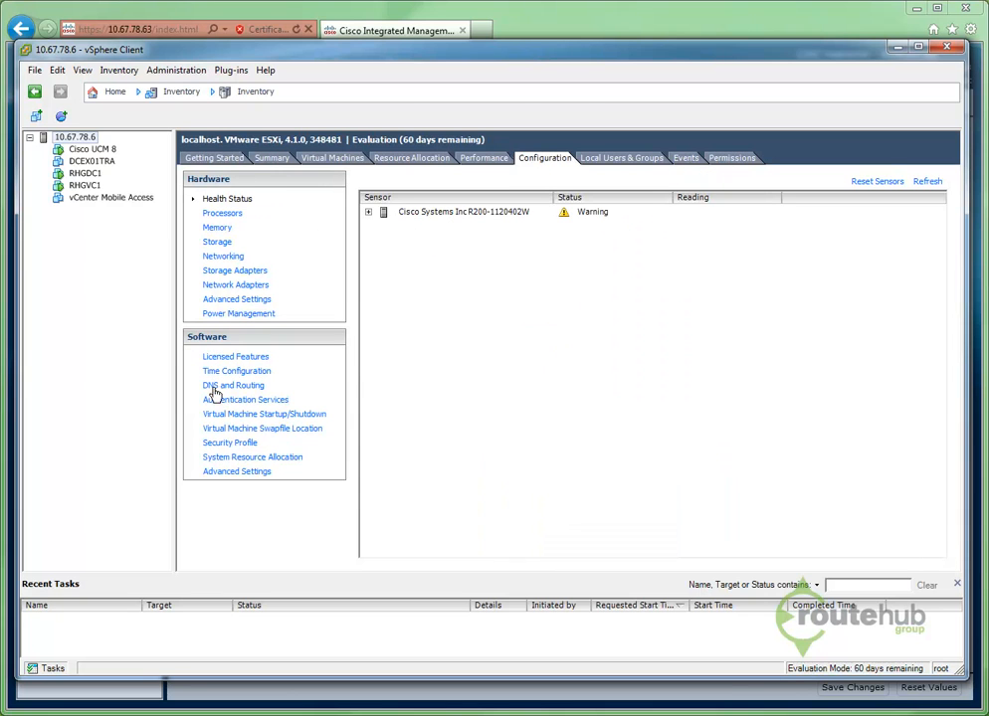
left_click(233, 385)
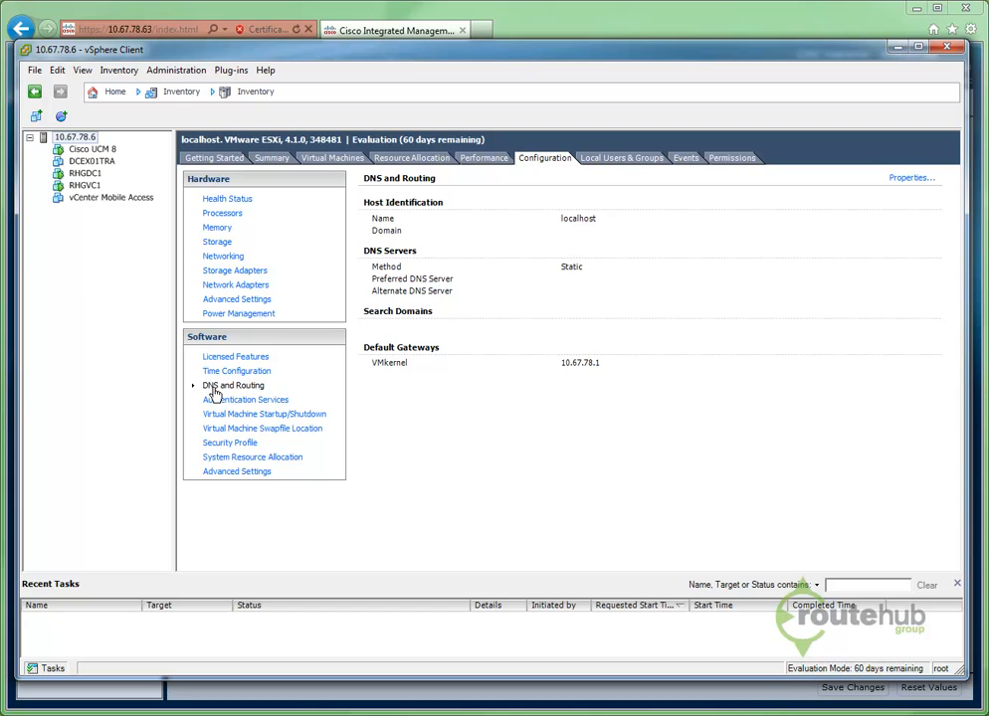
mouse_move(406, 219)
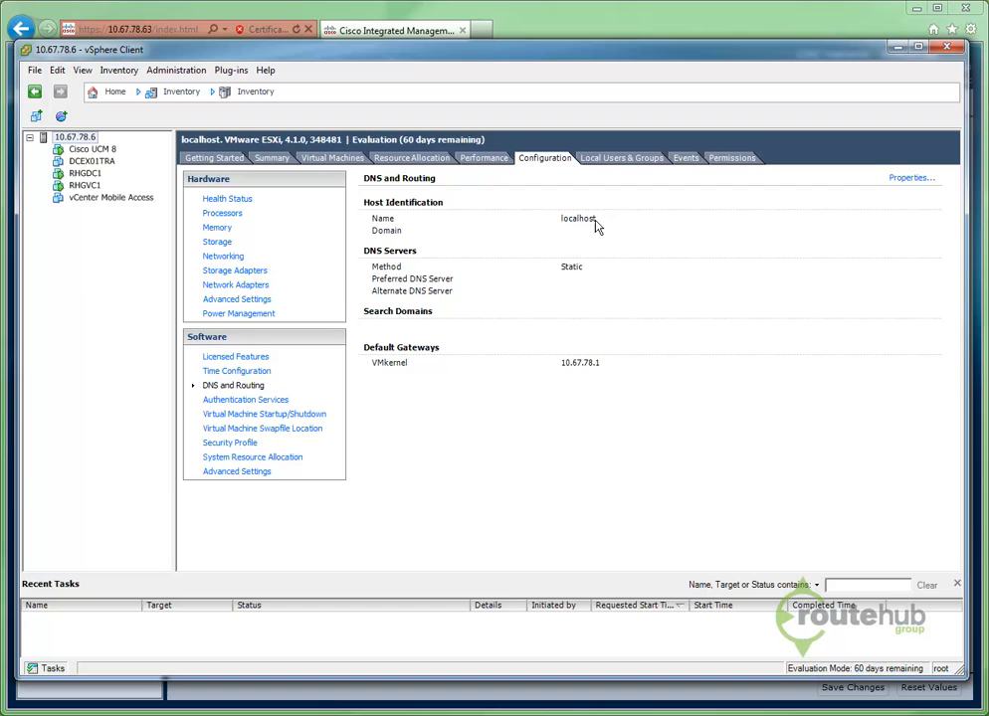
mouse_move(201, 151)
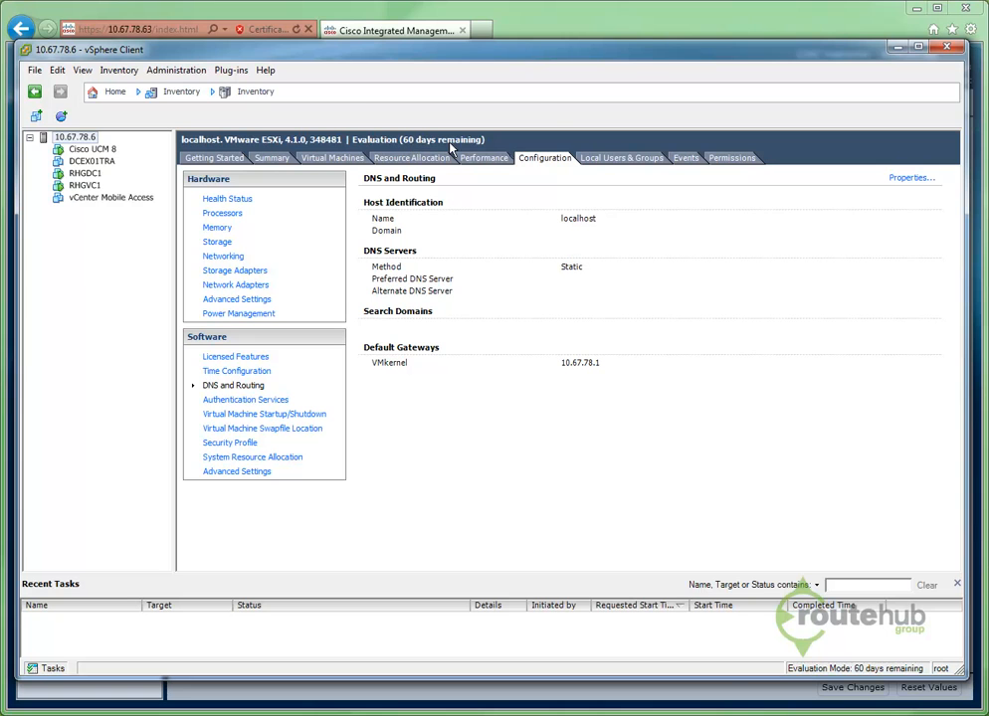
mouse_move(570, 230)
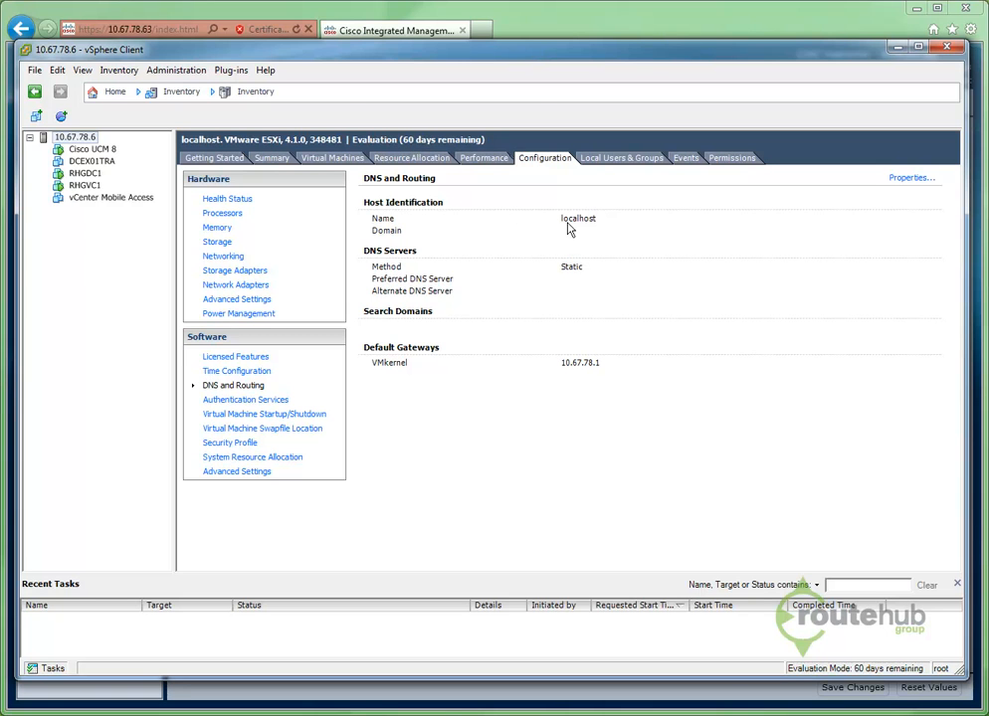
- Set the host name to RHGESX01 and domain to routehub.local, then confirm
left_click(910, 178)
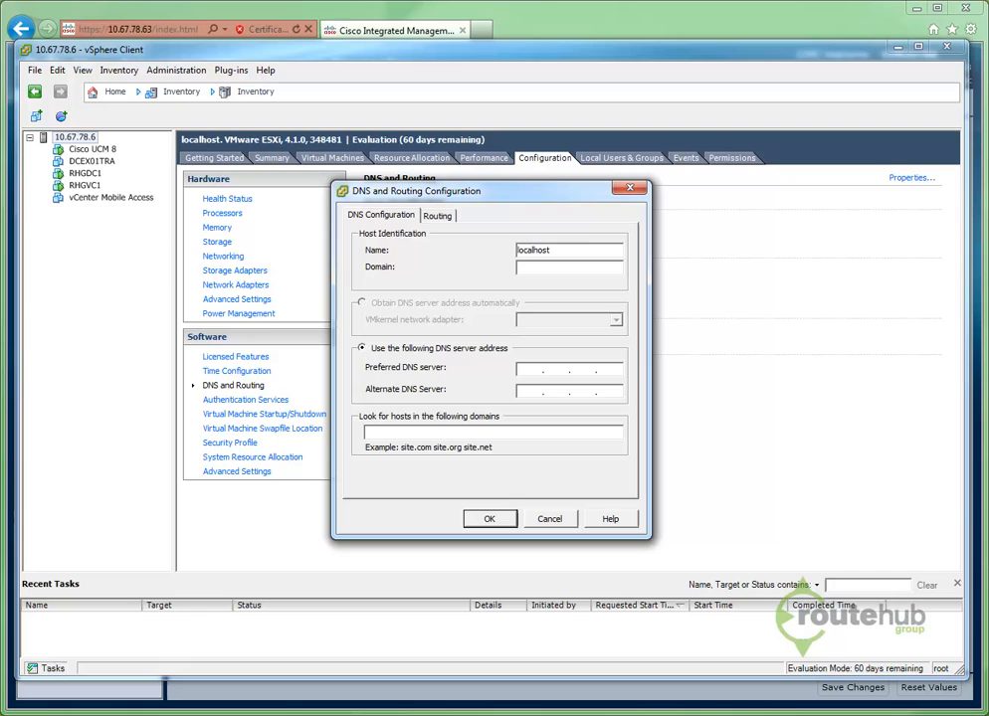
triple_click(569, 250)
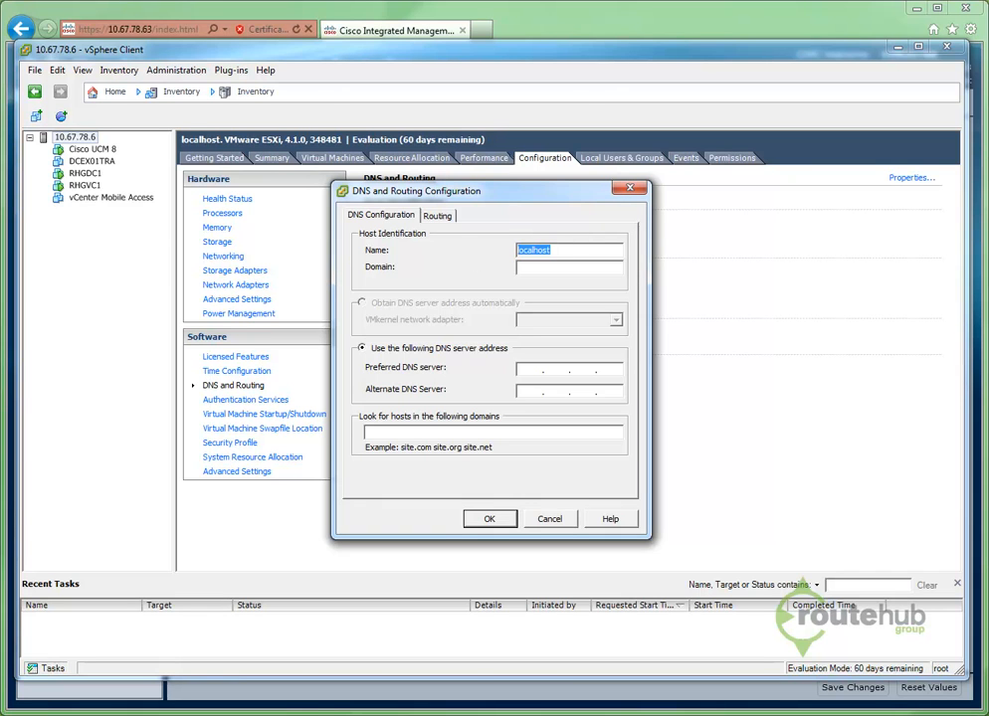
type("RHG")
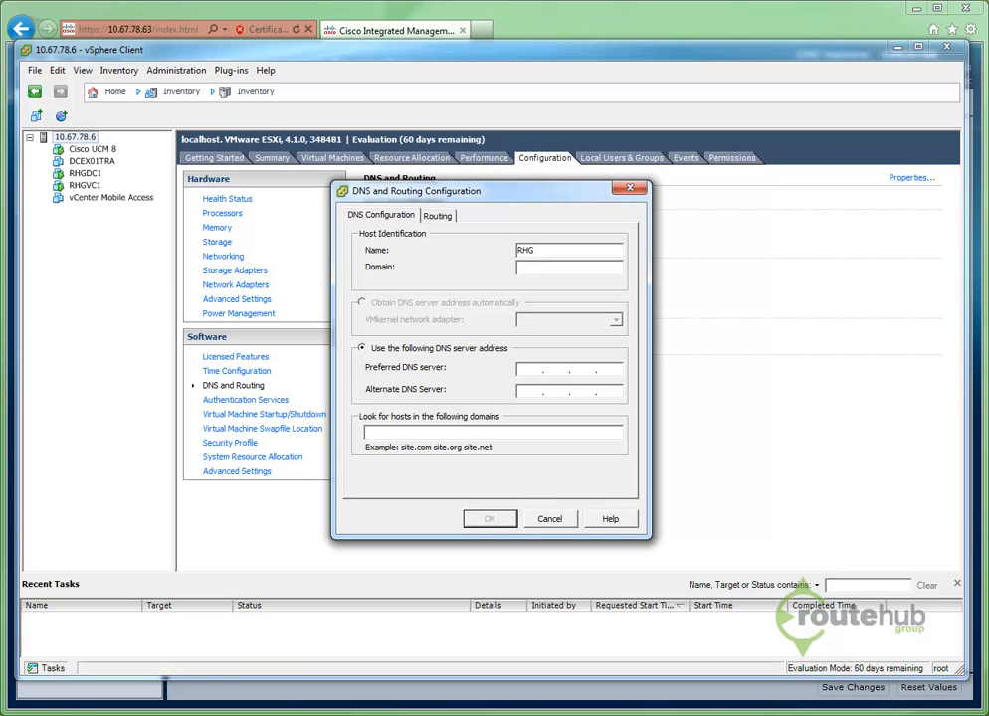
type("ESX")
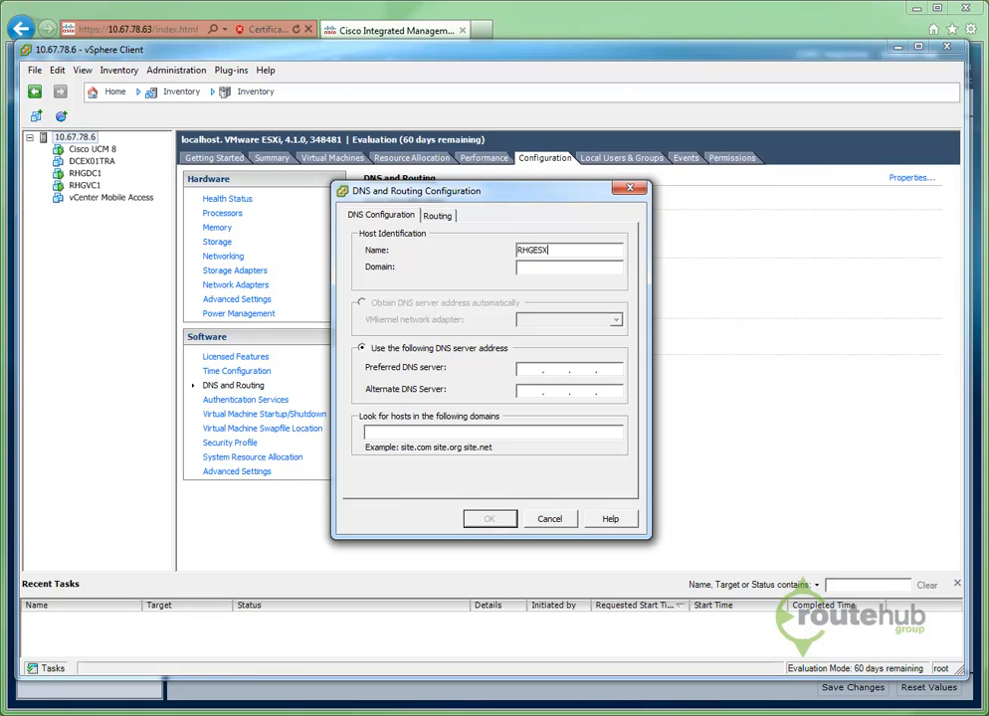
type("01")
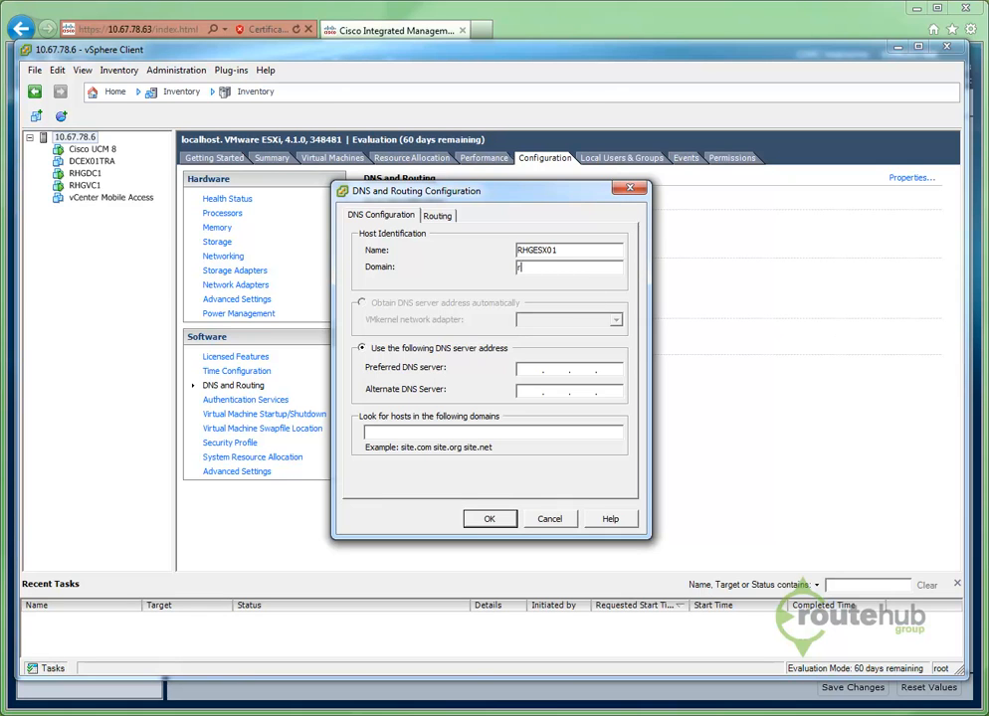
type("routehub.")
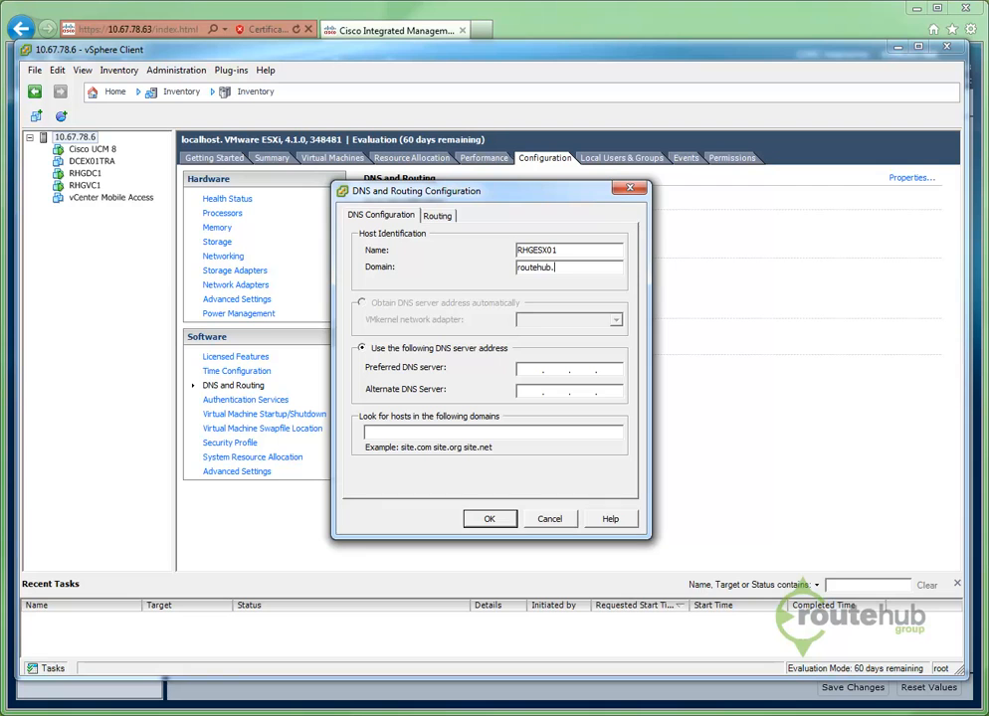
type("local")
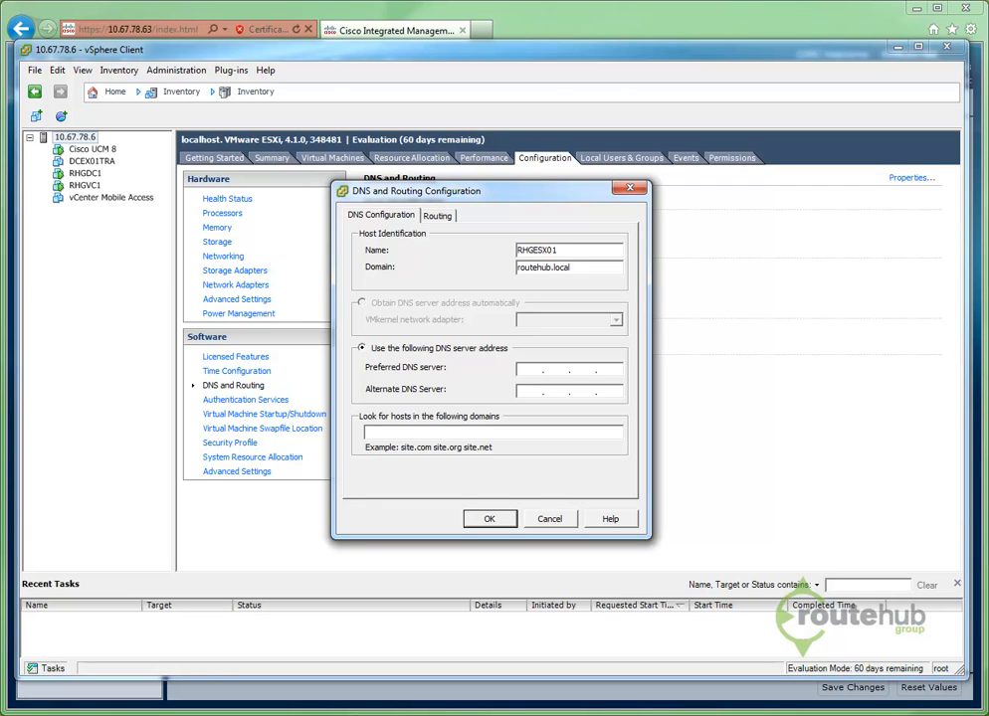
left_click(489, 519)
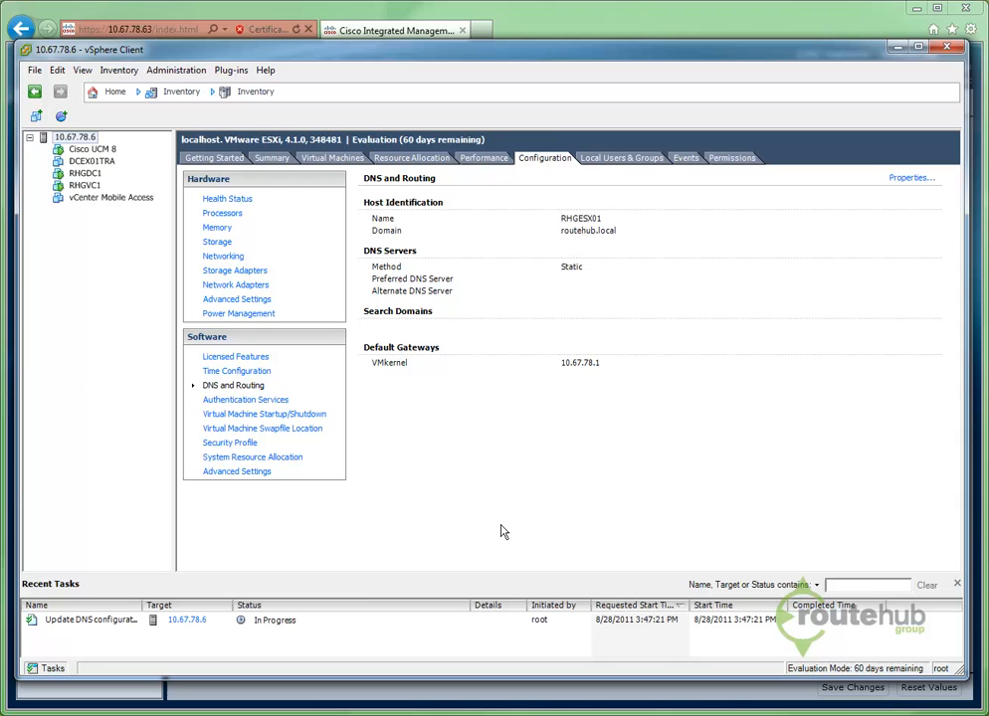